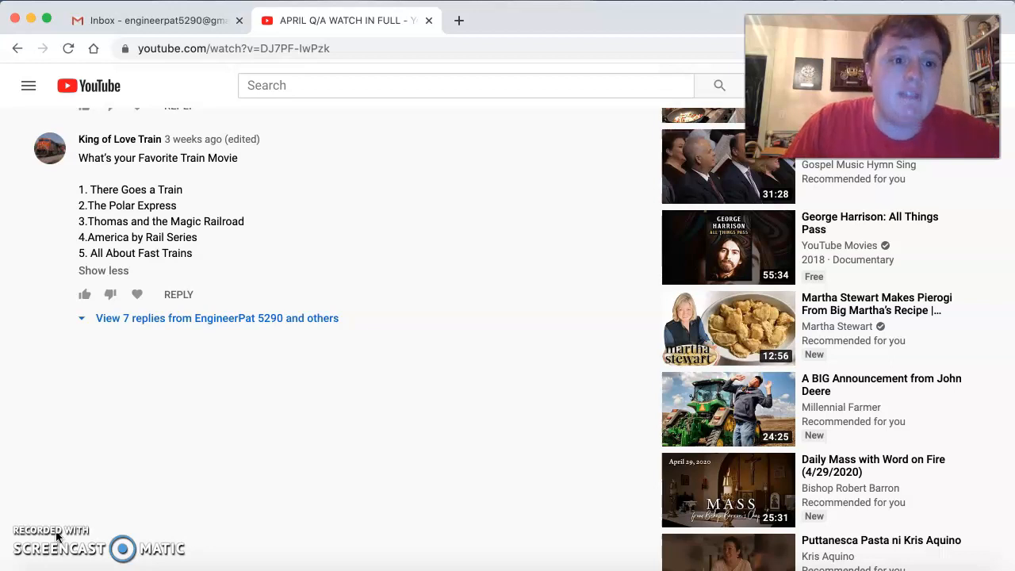
- Scroll up the comments to the viewer's list of eighteen numbered train questions
scroll(up, 3)
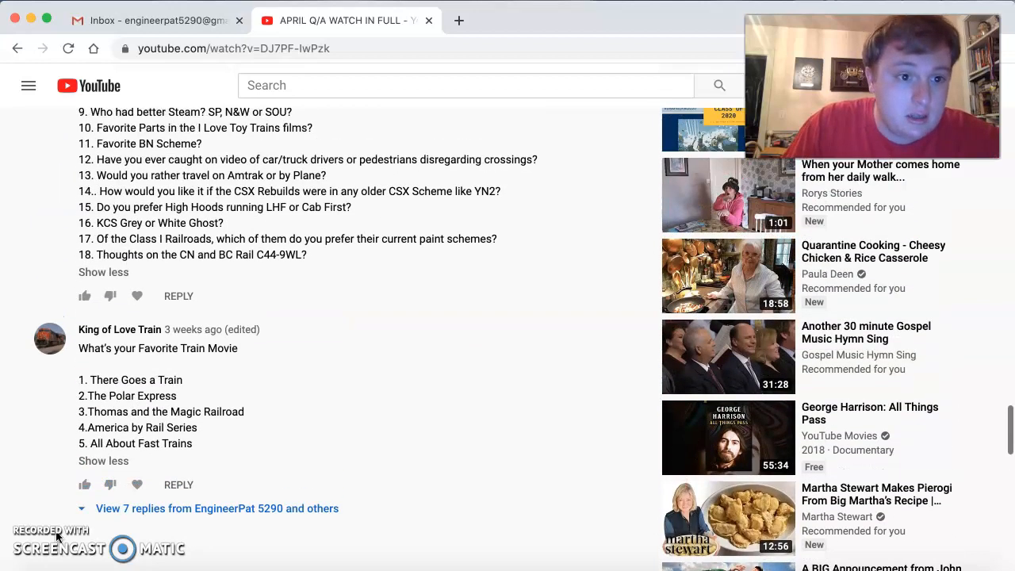
scroll(up, 3)
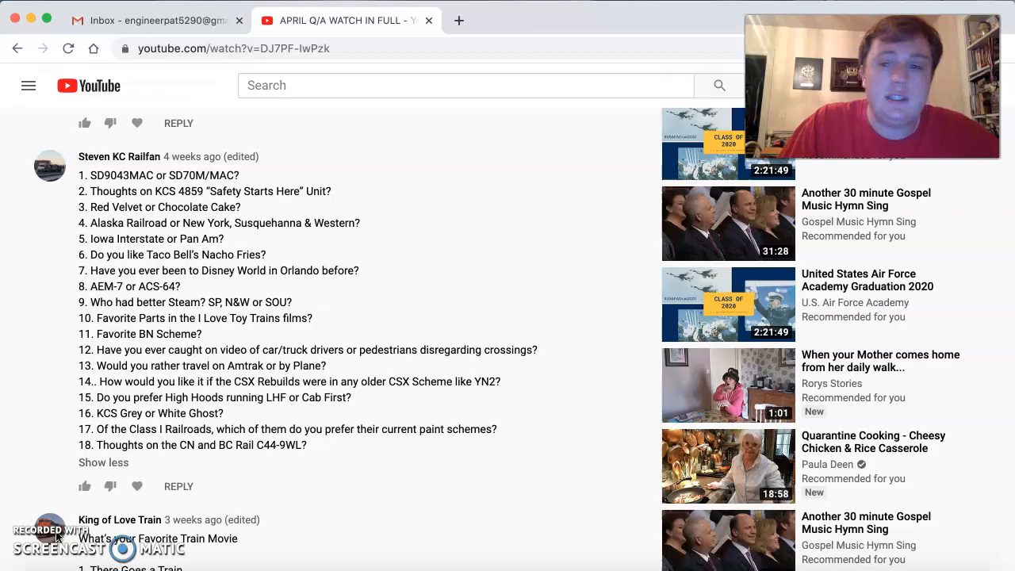
- Scroll up to the three-question comment and the end of the 26-question list
scroll(up, 3)
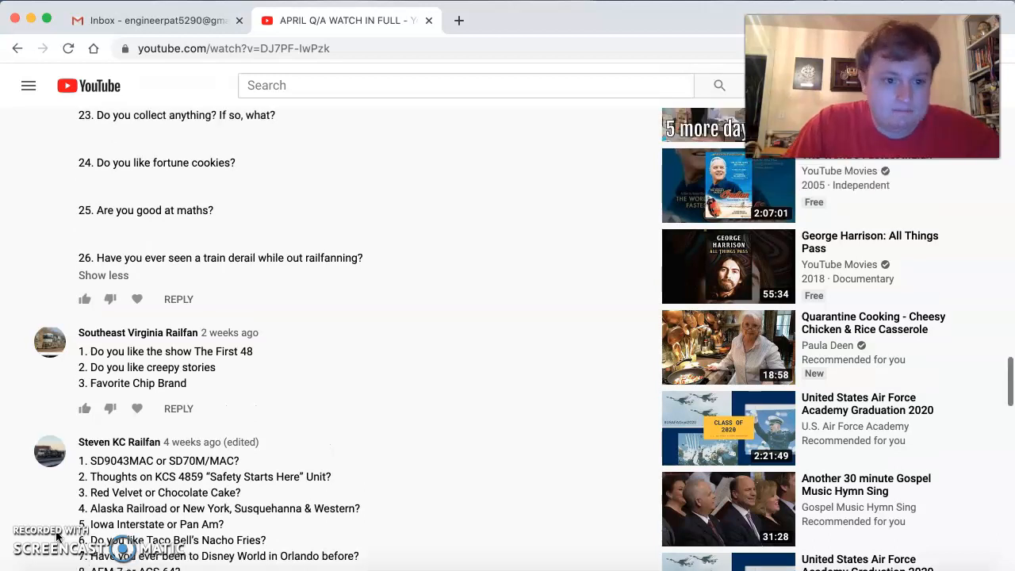
- Scroll to the top of the long 'Hello! Got a good bit of questions' comment
scroll(up, 3)
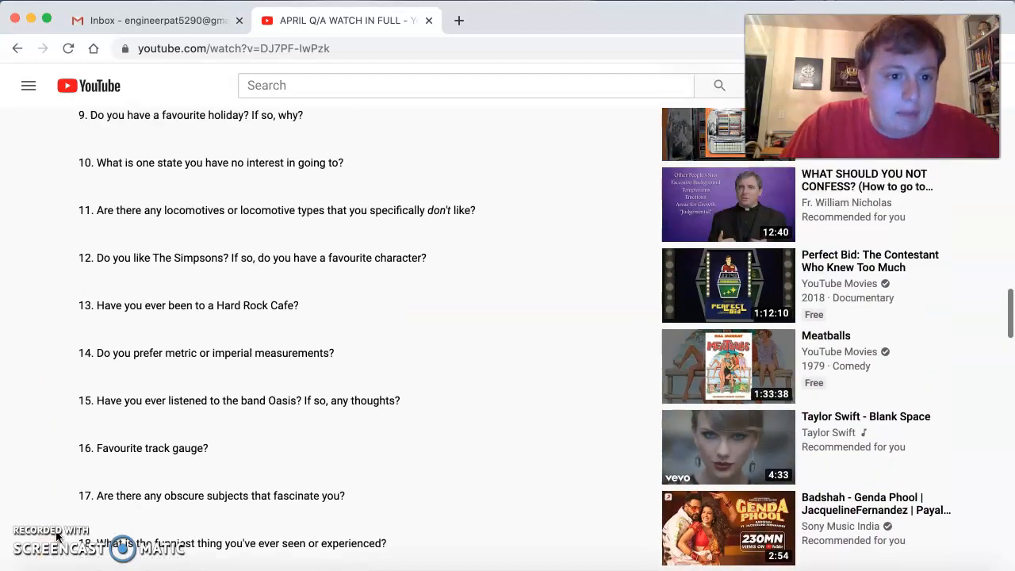
scroll(up, 3)
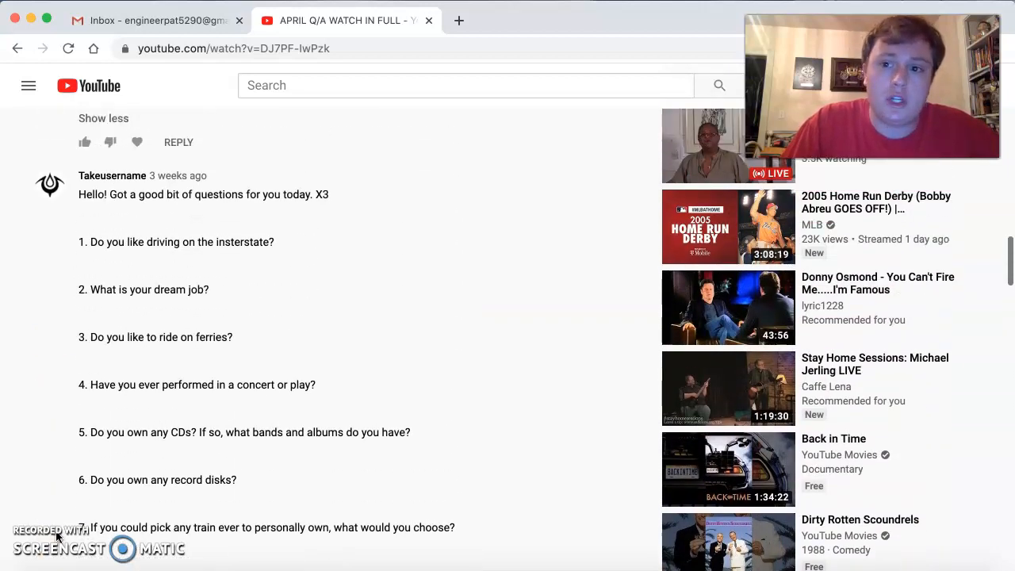
scroll(down, 3)
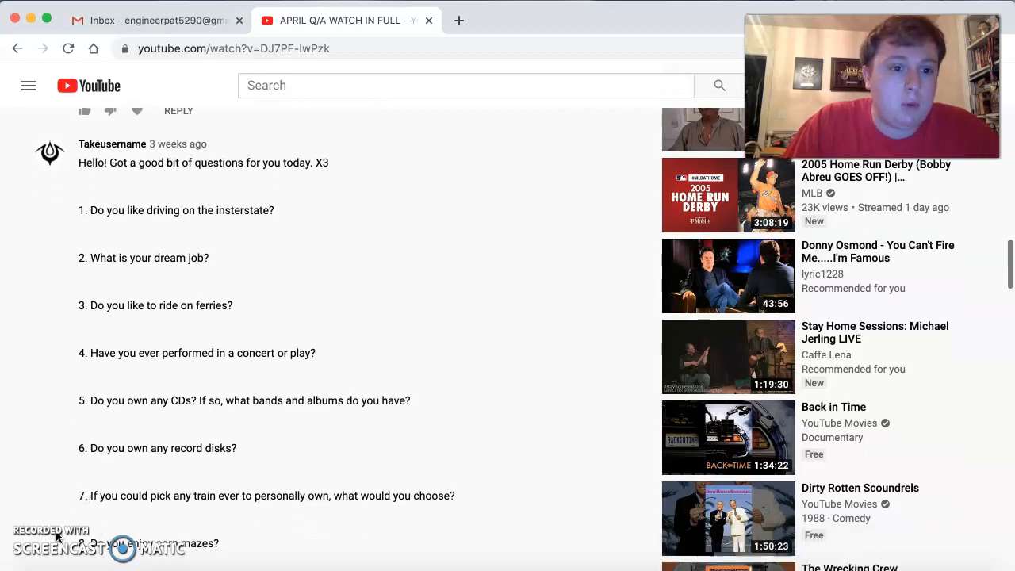
scroll(down, 3)
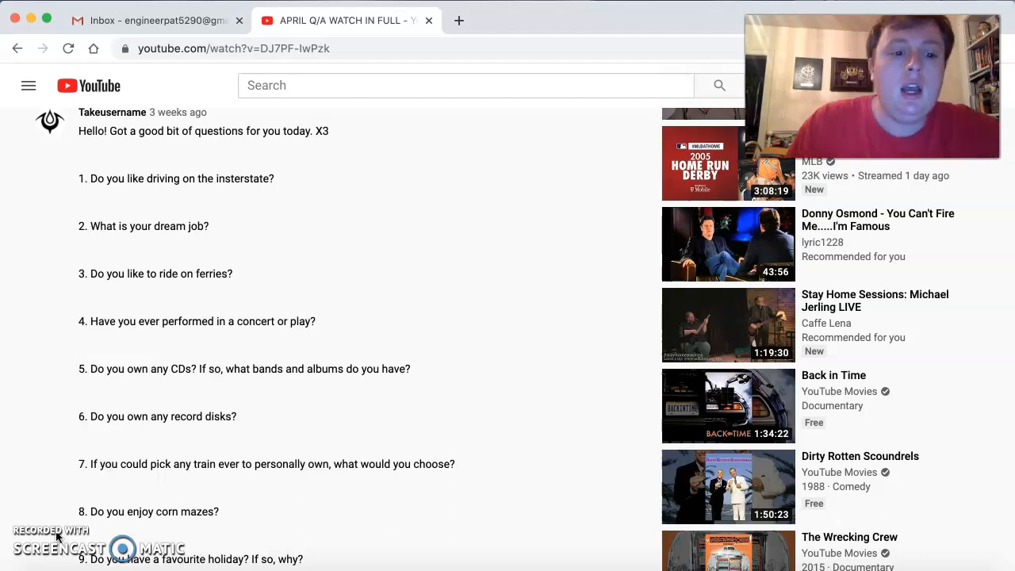
- Read down the long list through question 26, then settle on questions 16–25
scroll(down, 3)
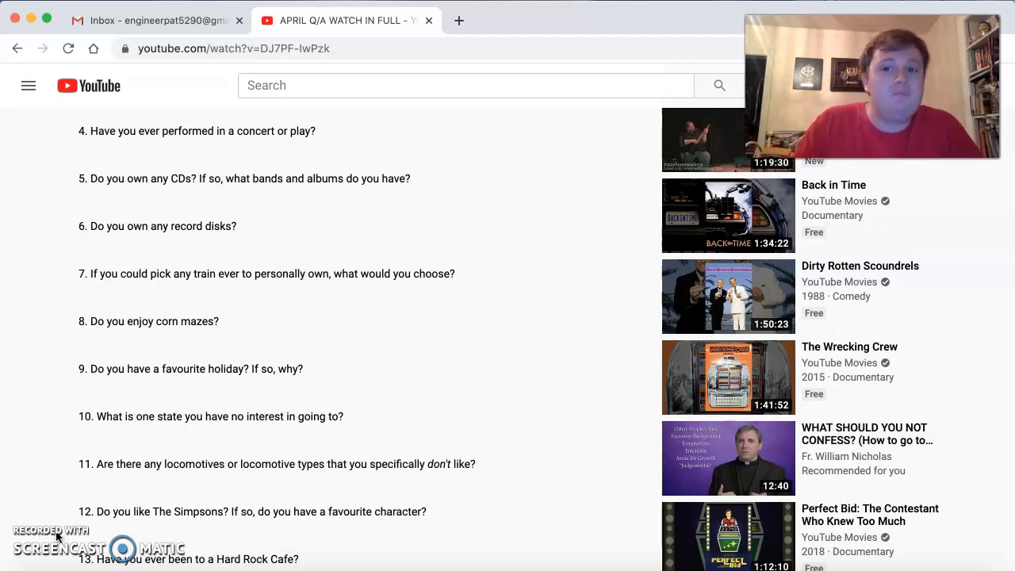
scroll(down, 3)
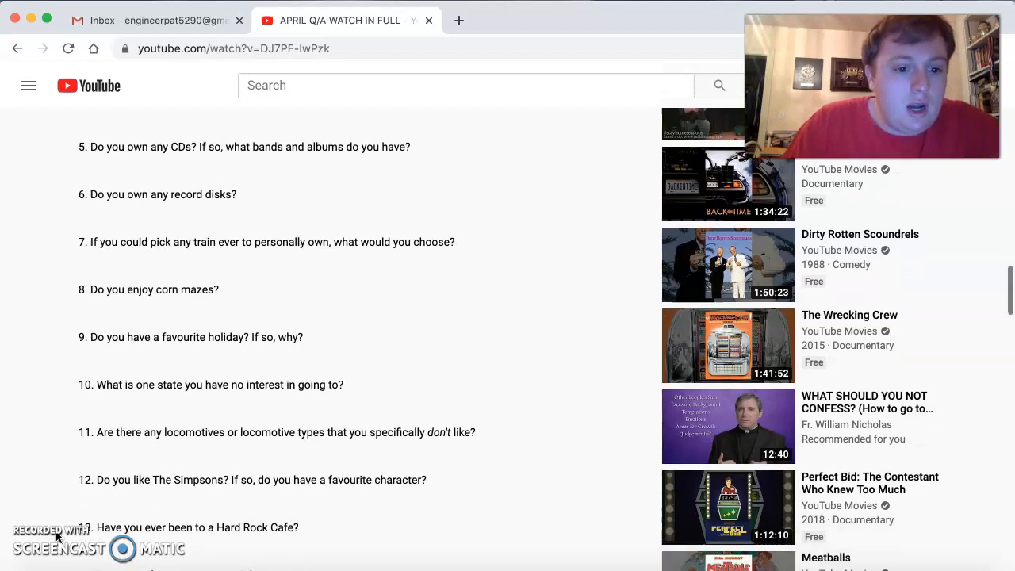
scroll(down, 3)
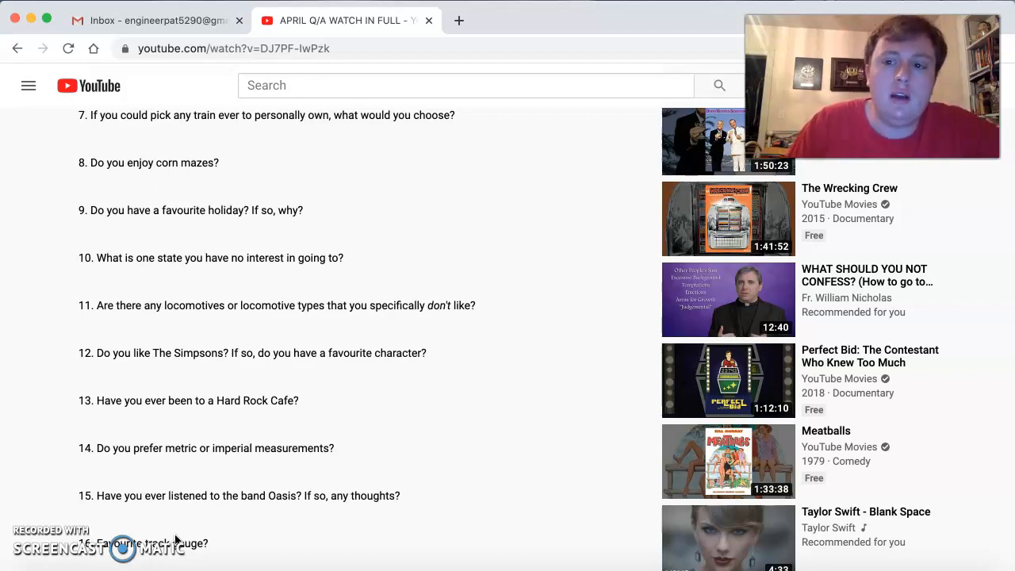
scroll(down, 3)
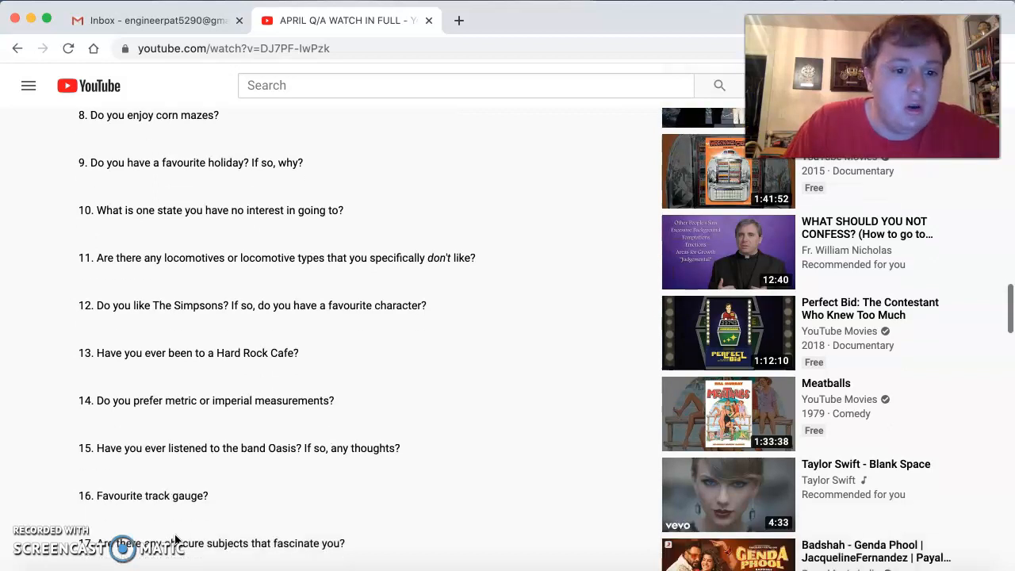
scroll(down, 3)
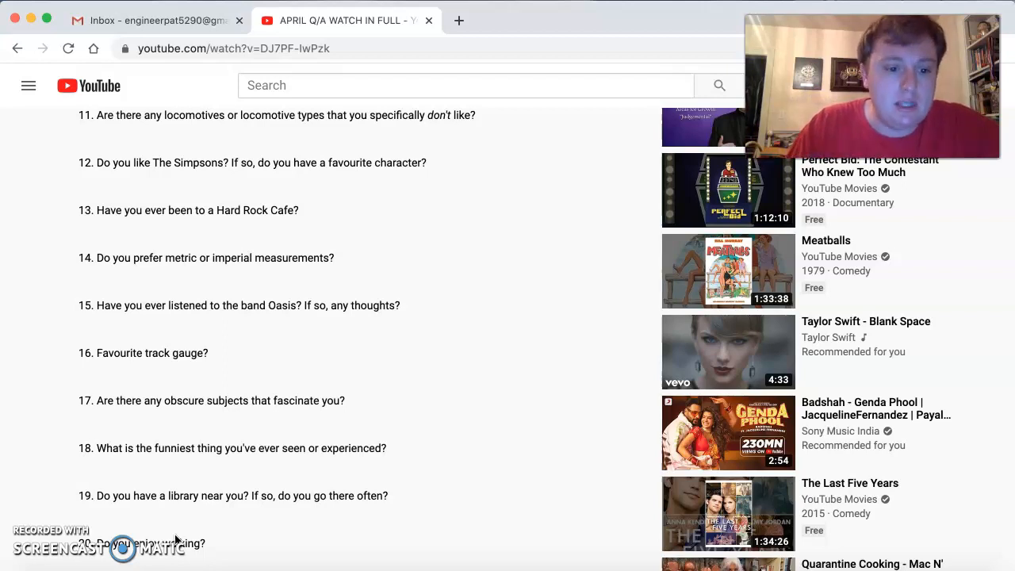
scroll(down, 3)
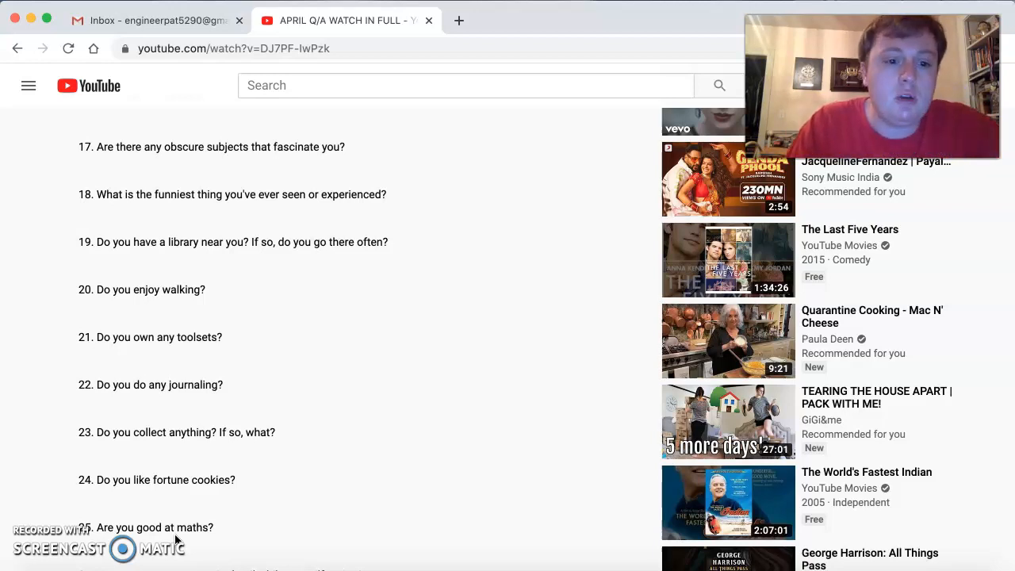
scroll(down, 3)
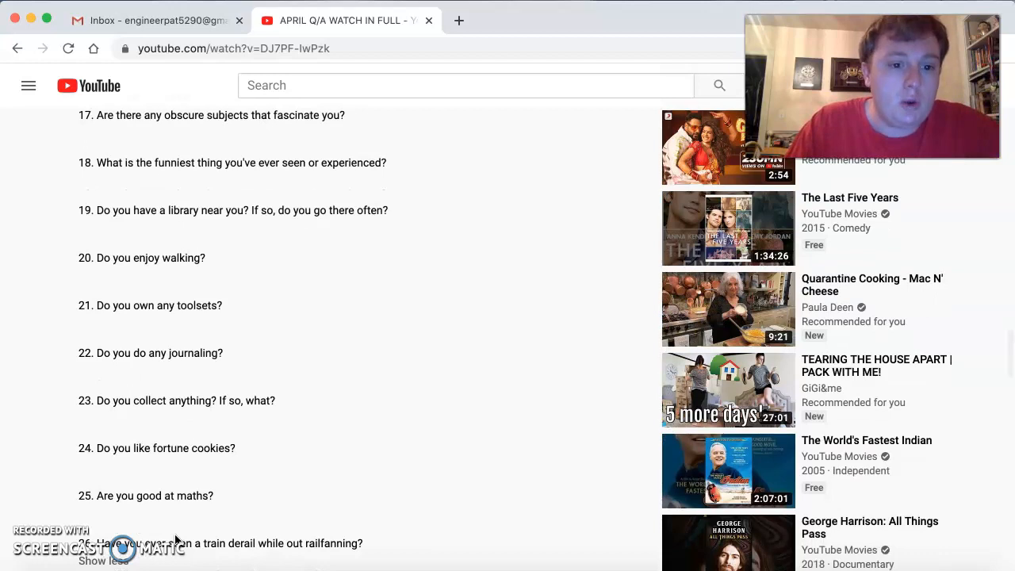
scroll(down, 3)
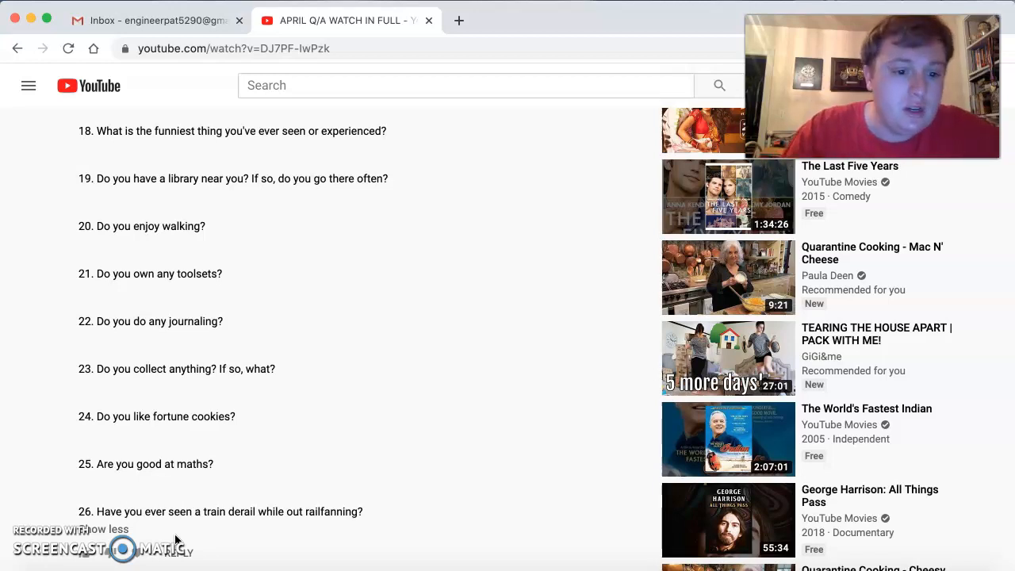
scroll(down, 3)
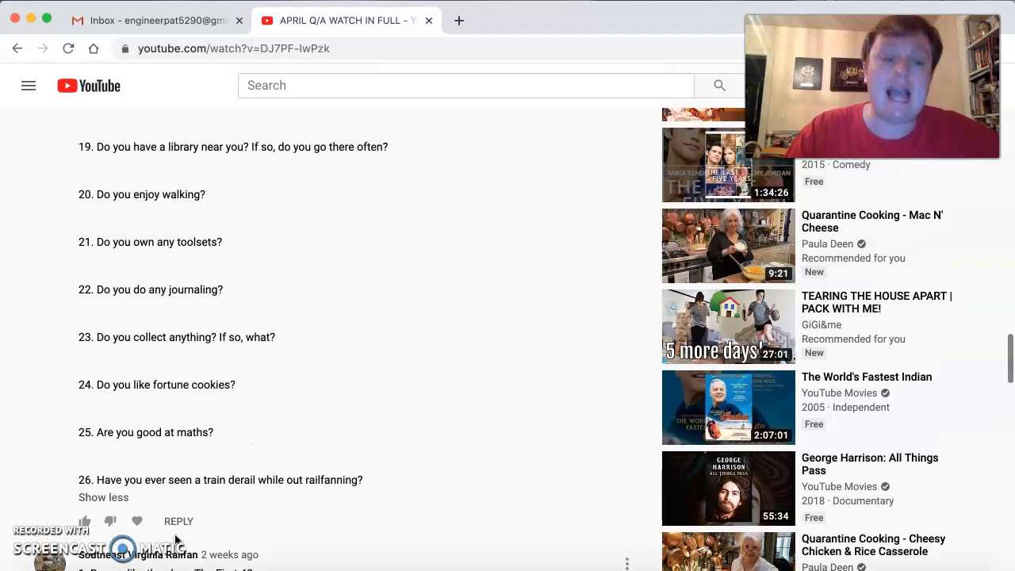
scroll(up, 3)
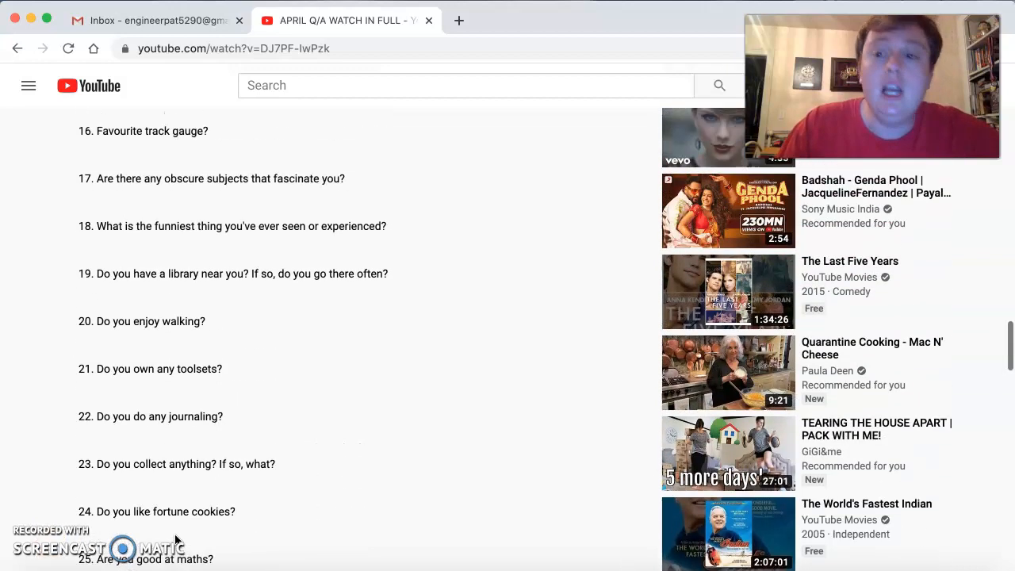
- Scroll up to the 'I'm back with a few' comment and its seven railfanning questions
scroll(up, 3)
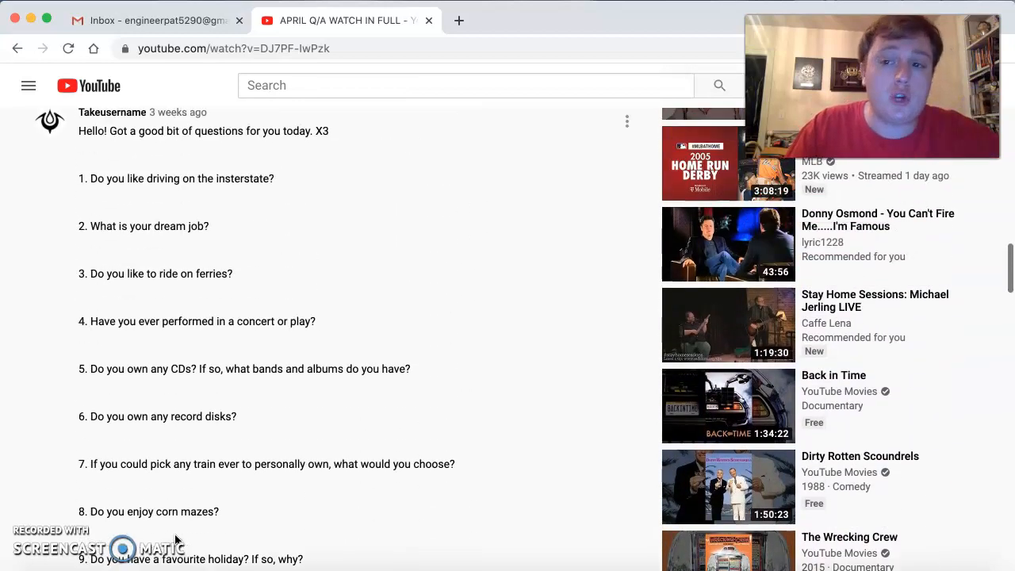
scroll(up, 3)
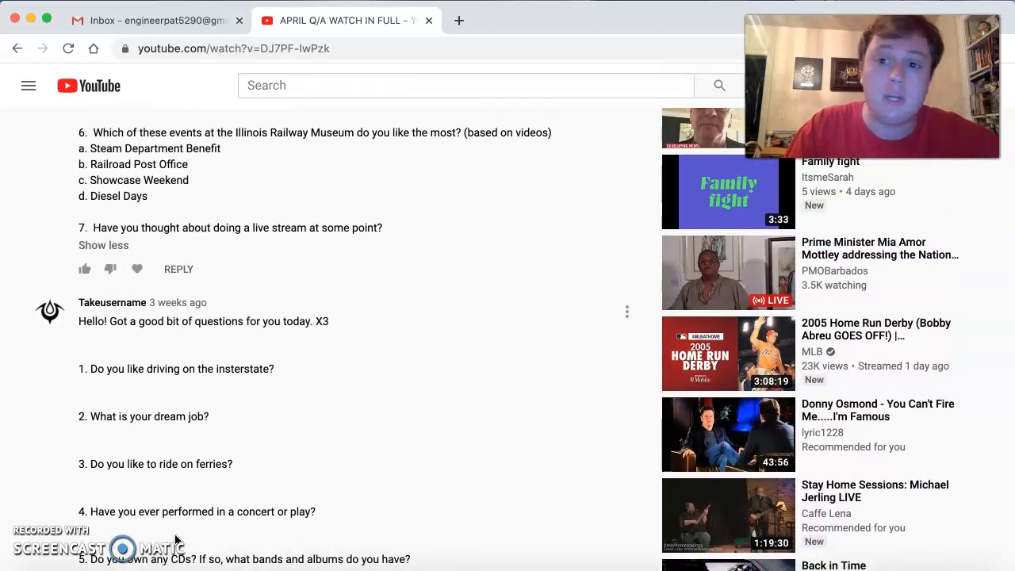
scroll(up, 3)
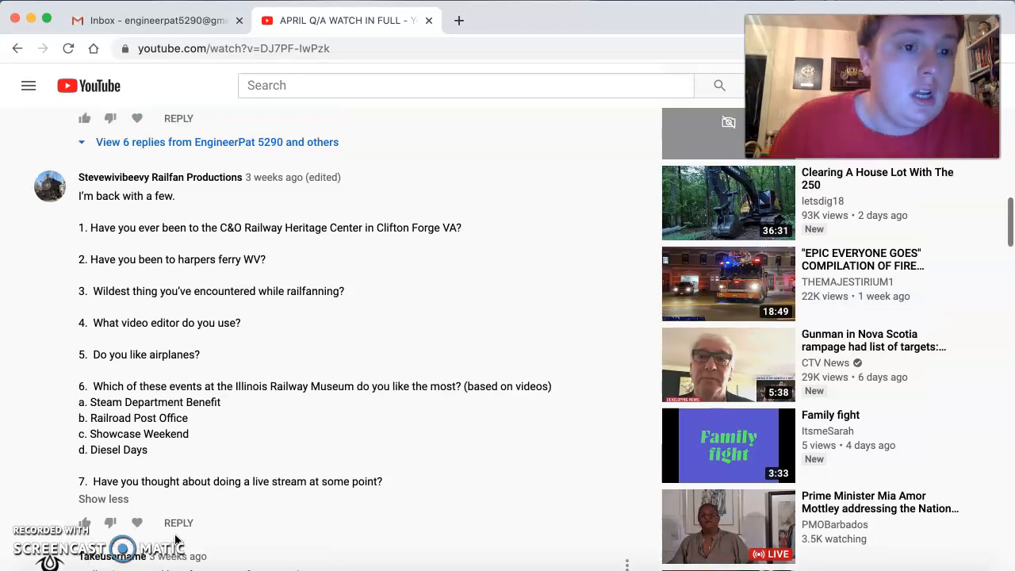
- Expand the 'I have two questions' comment via Read more and scroll on to the three-question post
scroll(up, 3)
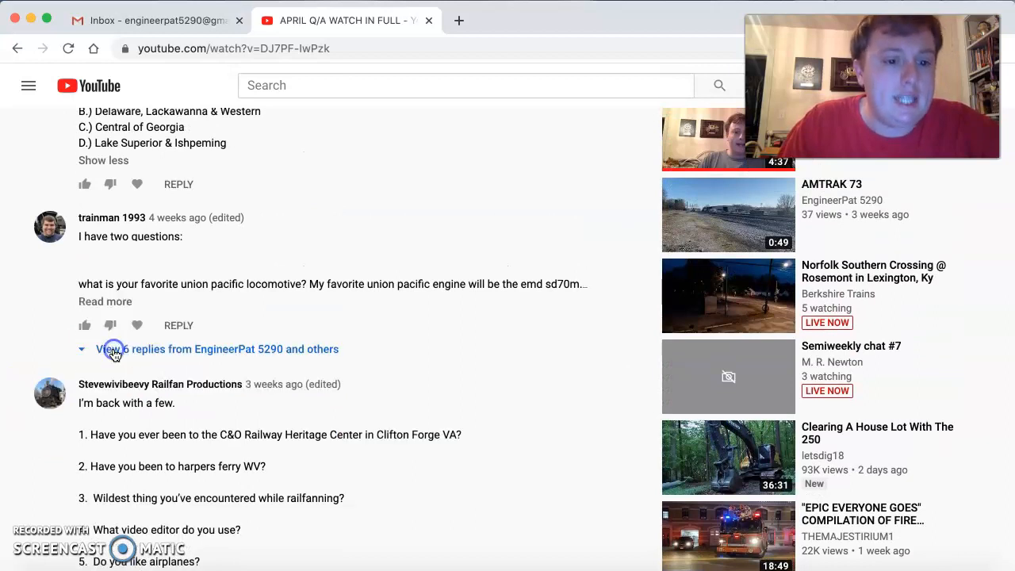
click(104, 301)
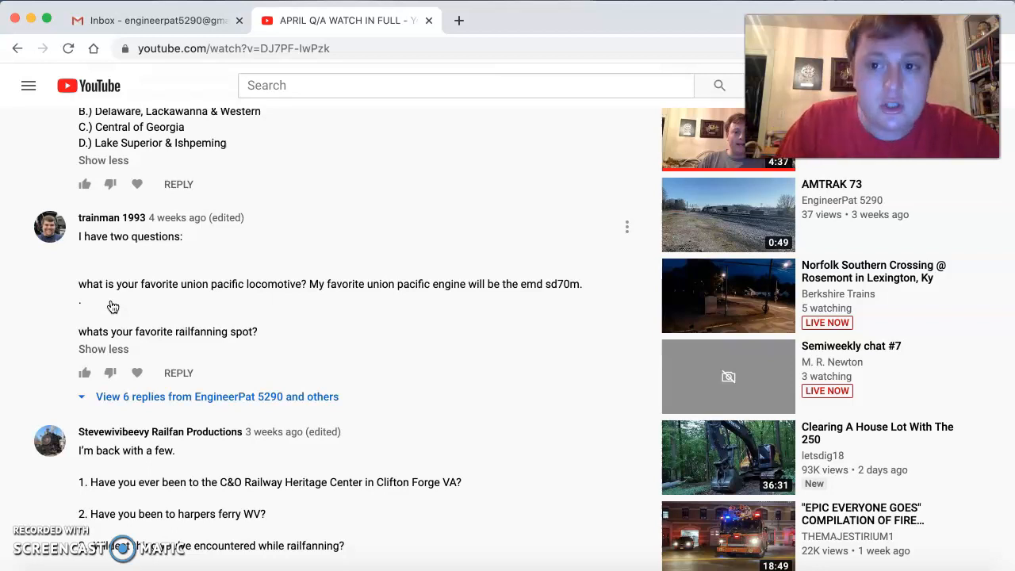
scroll(up, 3)
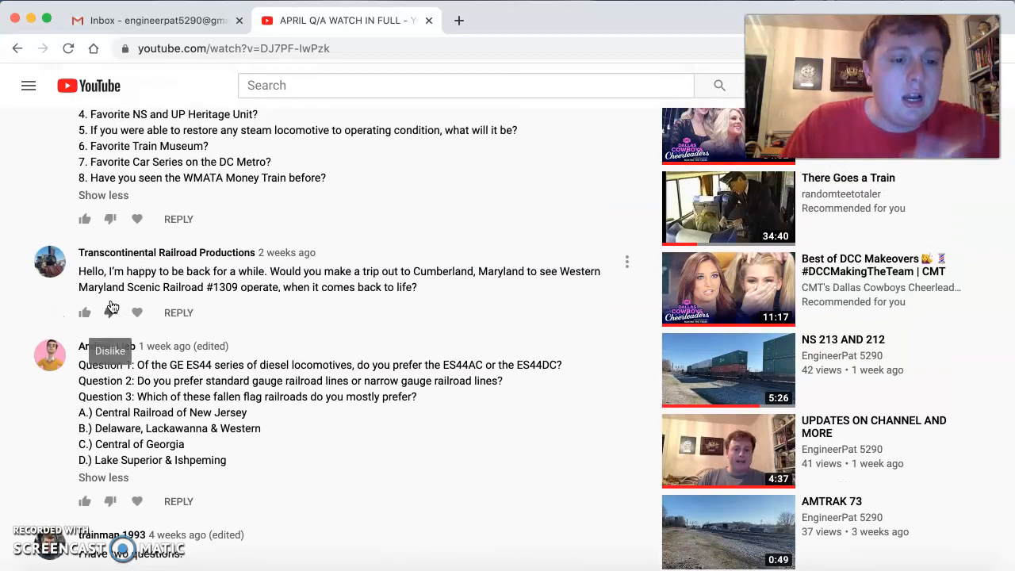
- Scroll up to the first comment listing eight numbered train questions
scroll(up, 3)
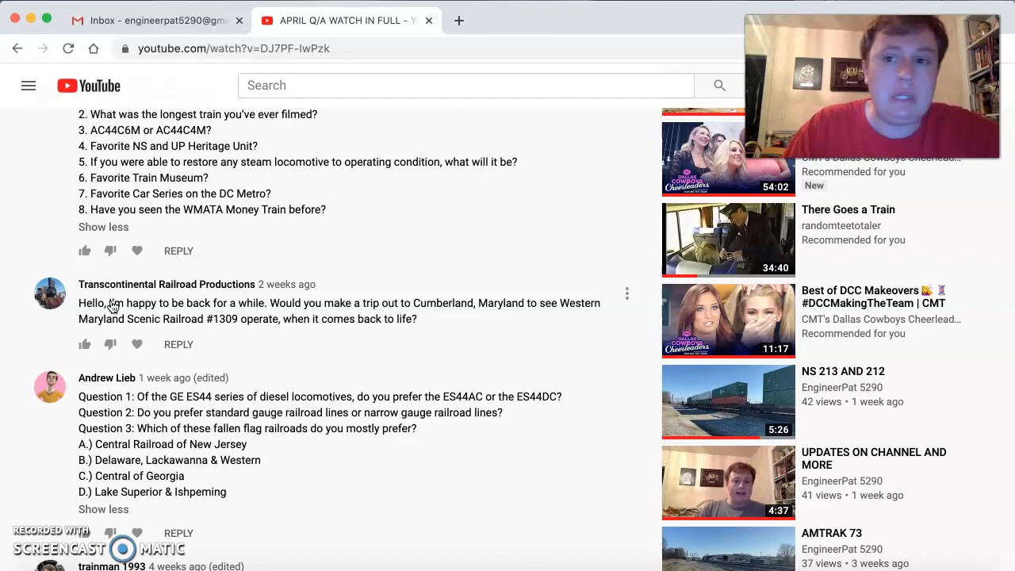
scroll(up, 3)
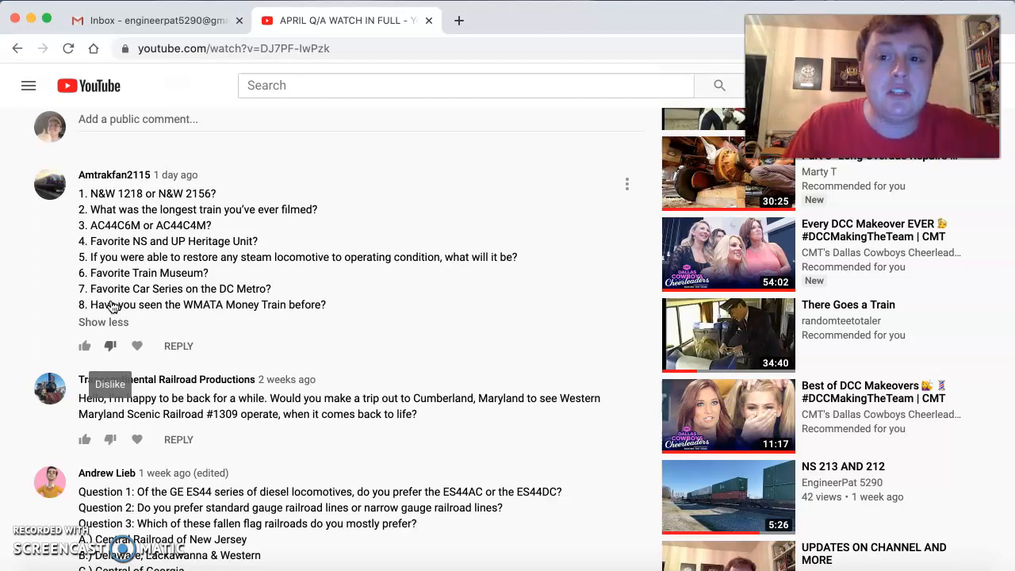
- Scroll to the very top of the comments showing the '22 Comments' heading and Sort by
scroll(up, 3)
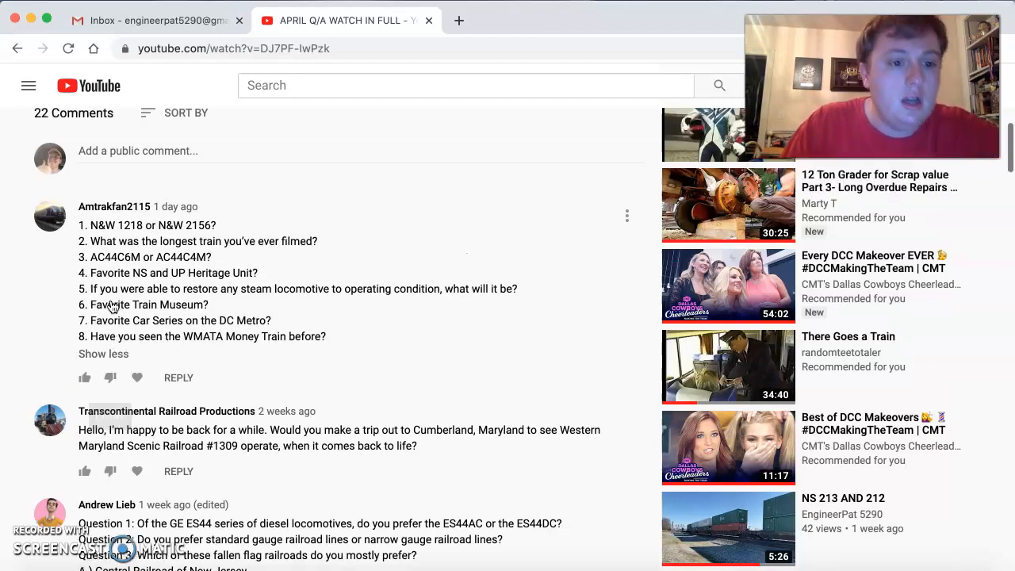
scroll(down, 3)
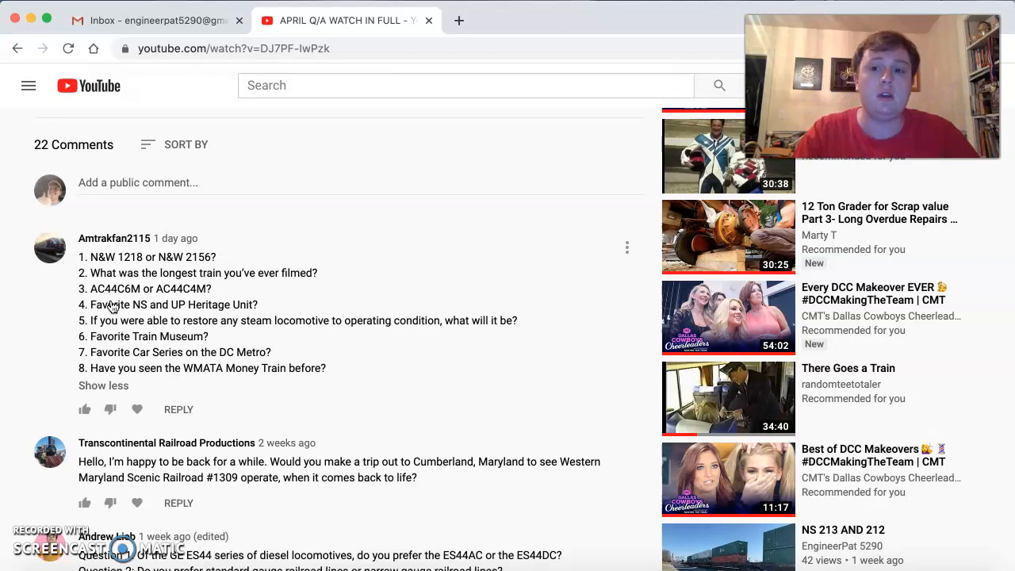
mouse_move(14, 533)
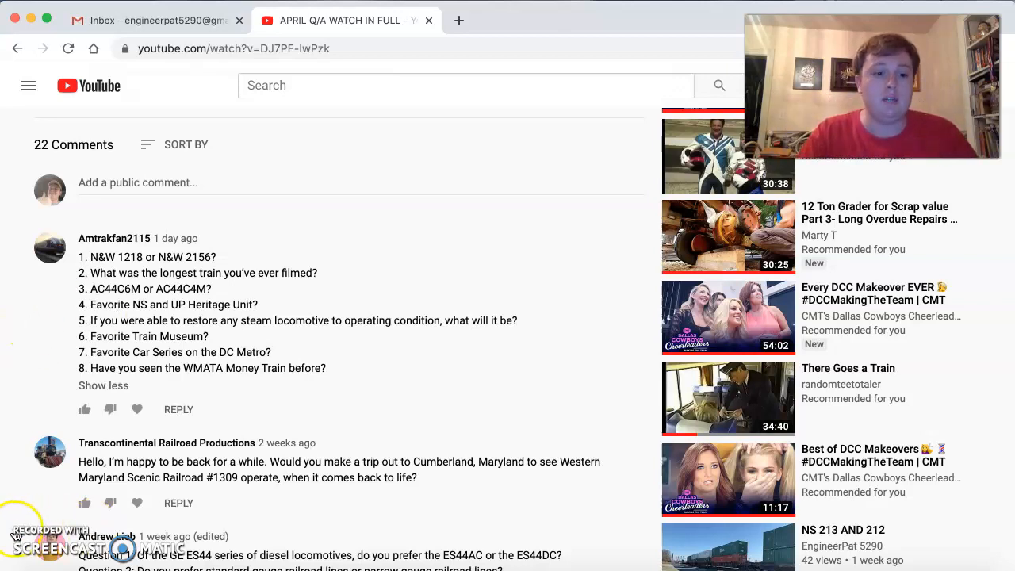